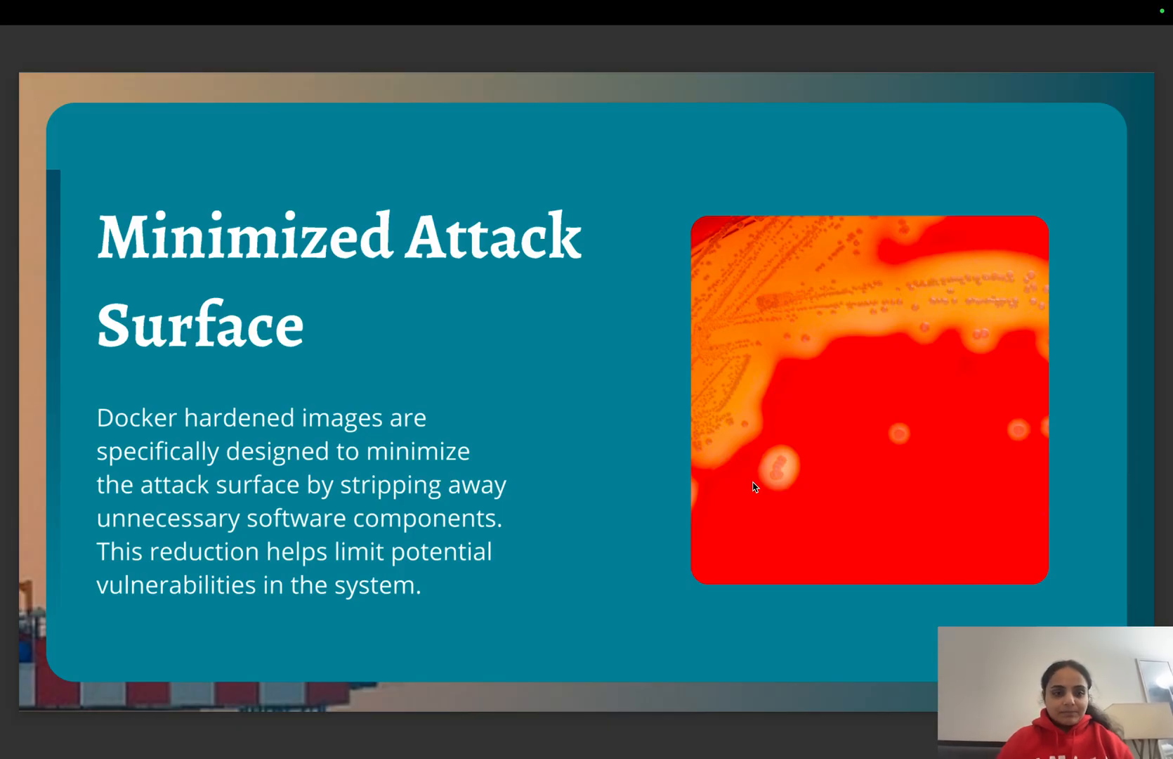
Advance the slideshow to the "Built from Minimal Base Images" slide
key("Right")
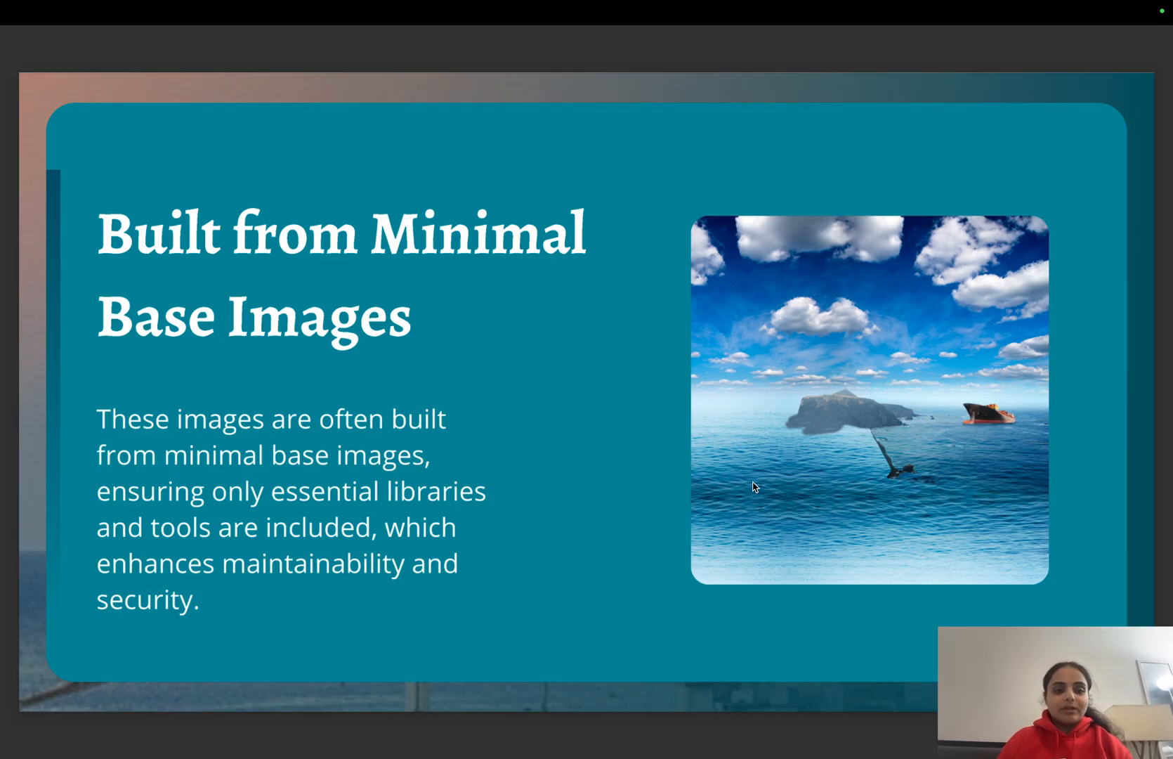
Page past Automated Security Scanning to the Enhanced Security and Improved Compliance slide
key("right")
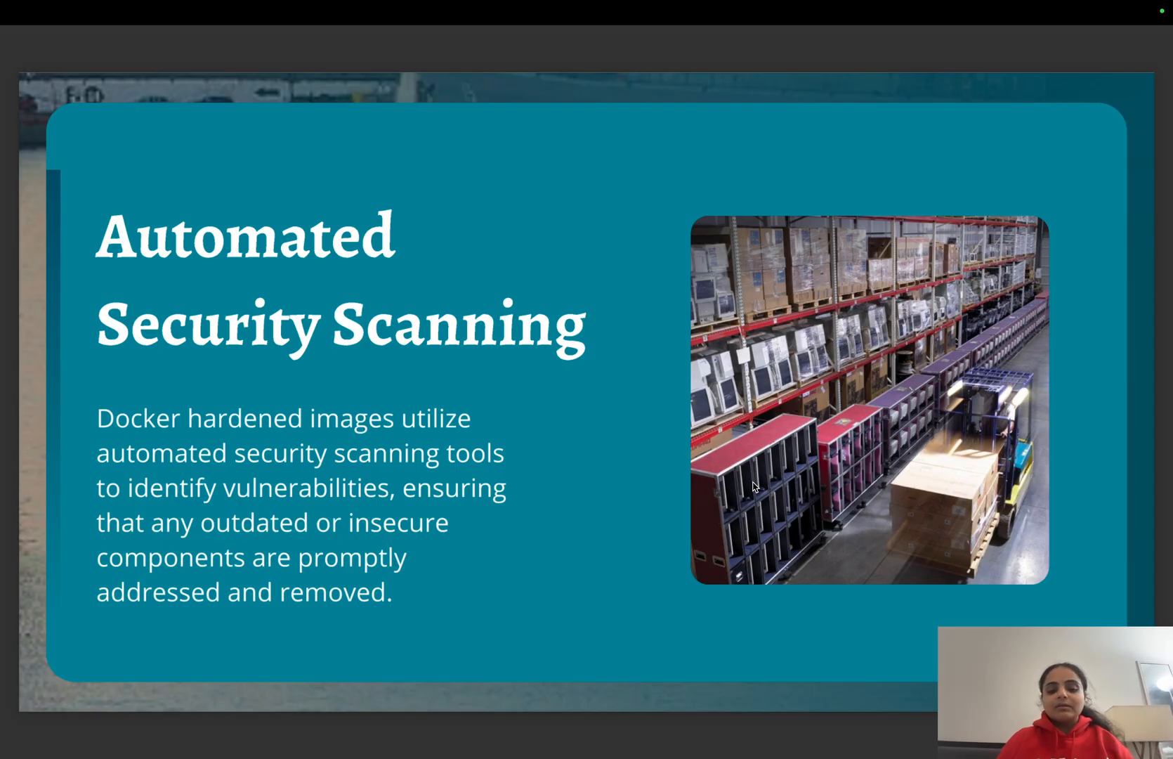
mouse_move(759, 517)
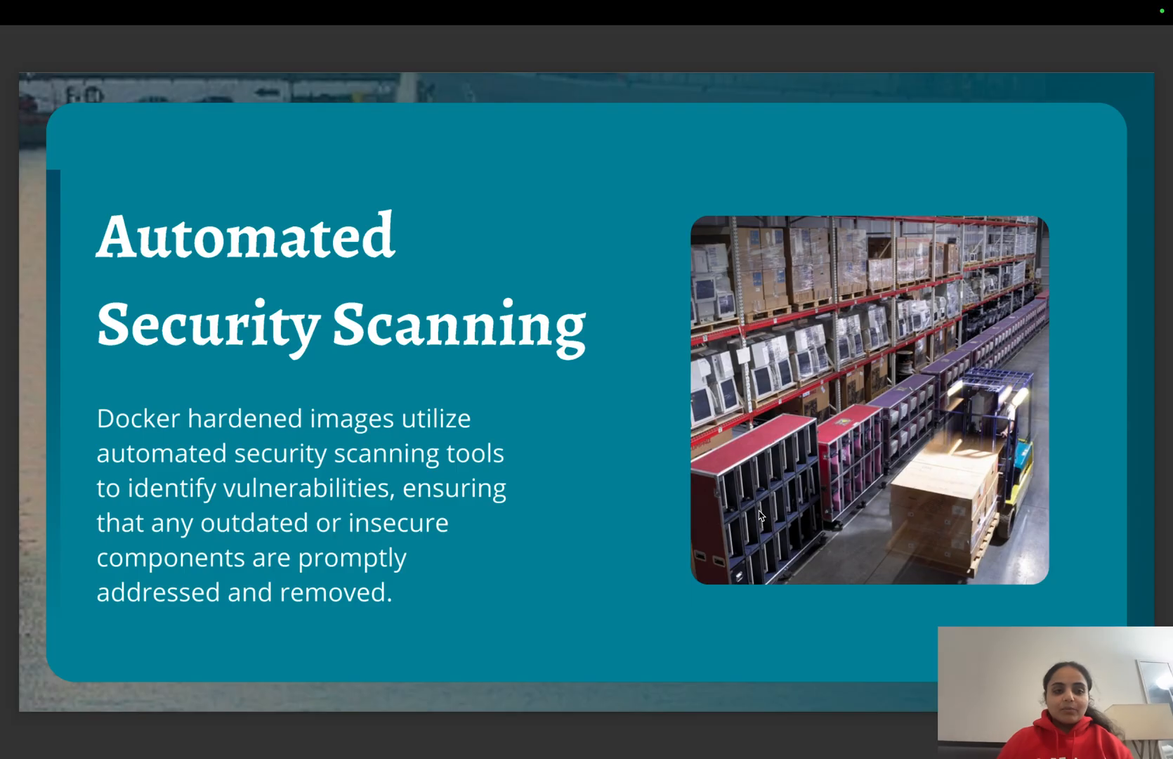
key("right")
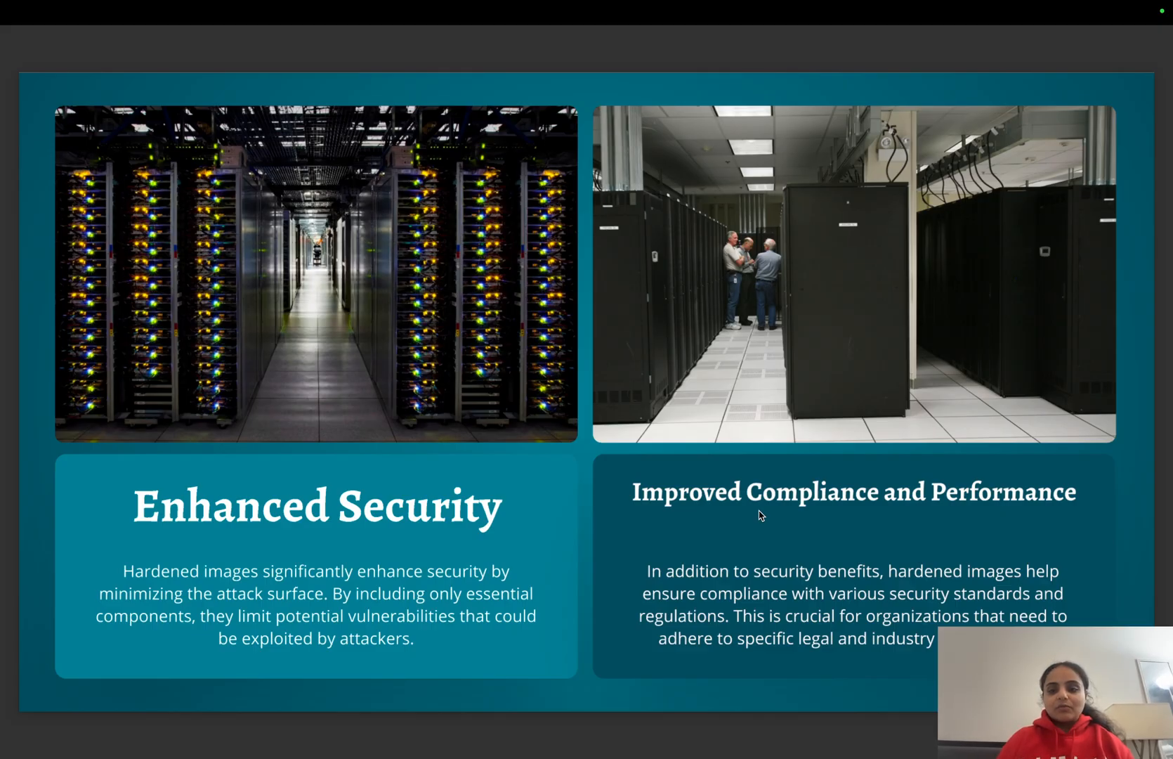
Advance to page 10 of 17, "Step 1: Select a Base Image"
key("right")
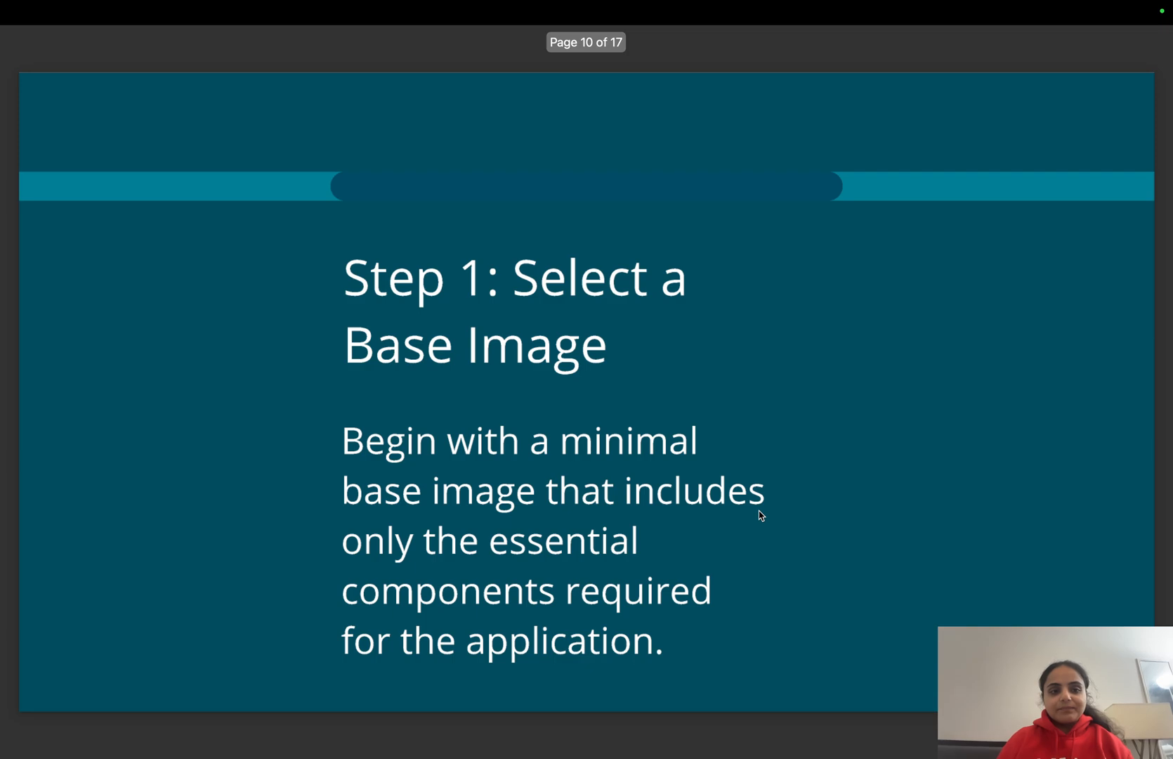
Page through the best practices timeline to the Importance summary slide, page 16
key("right")
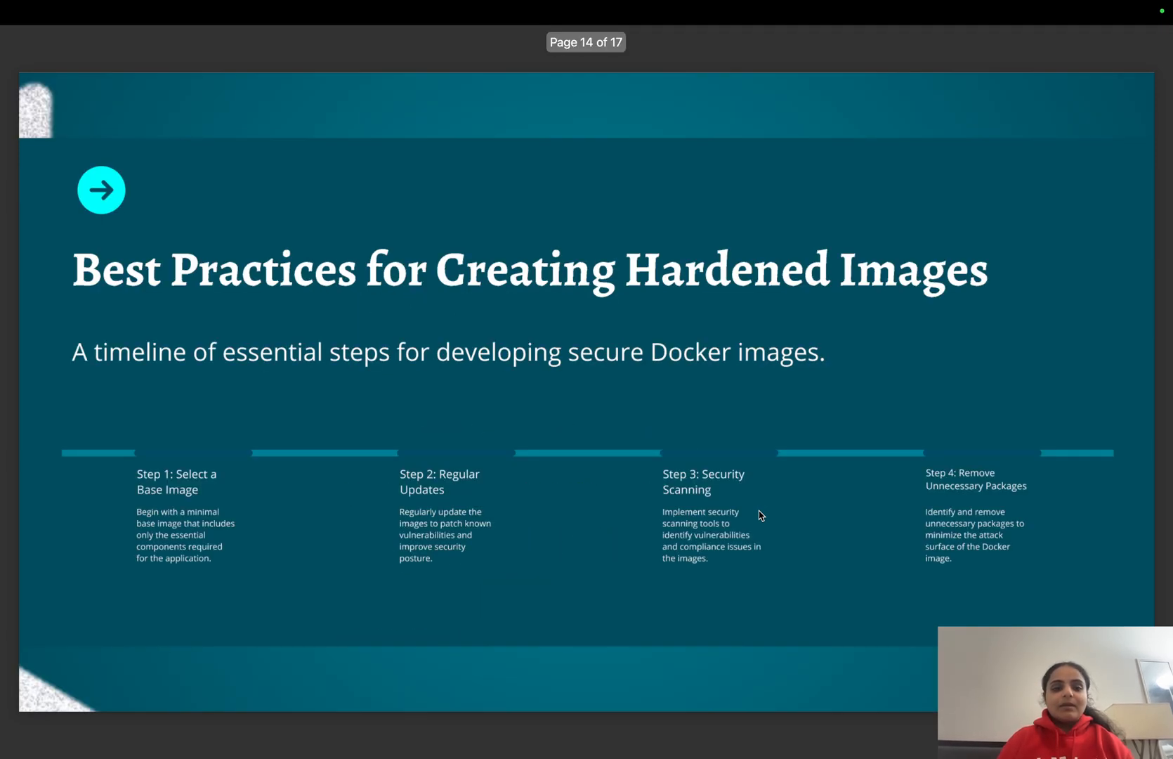
key("right")
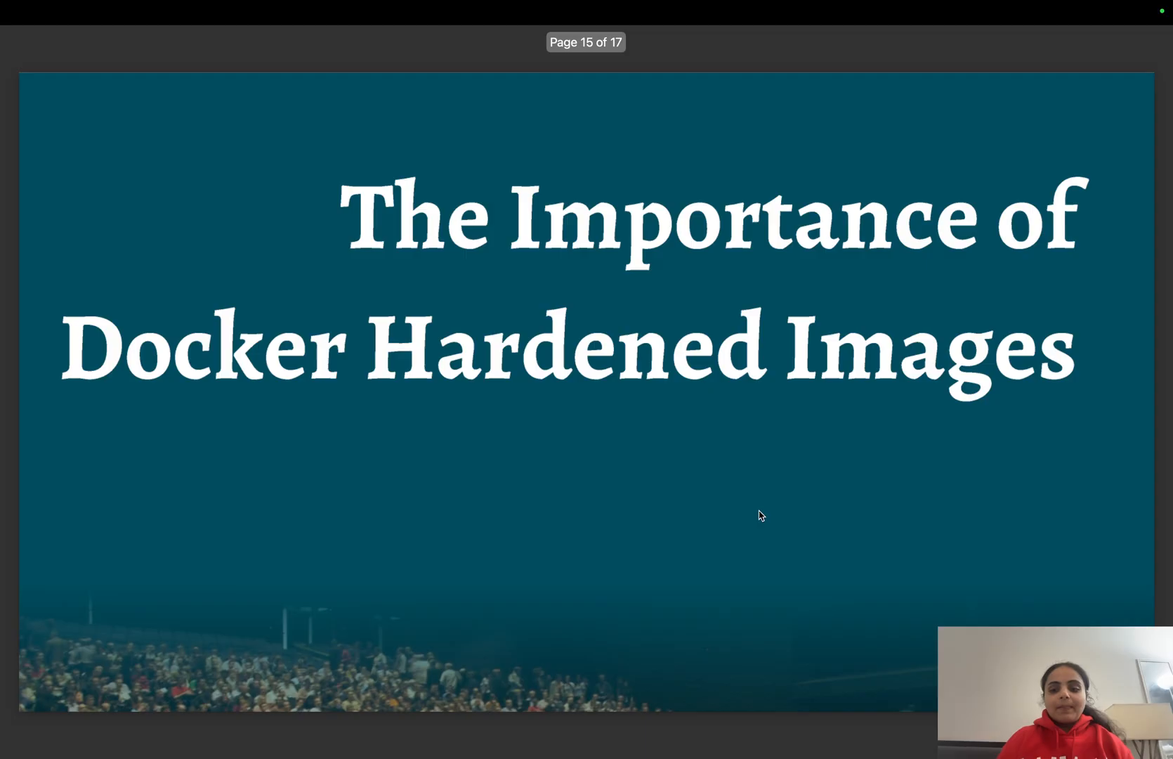
key("right")
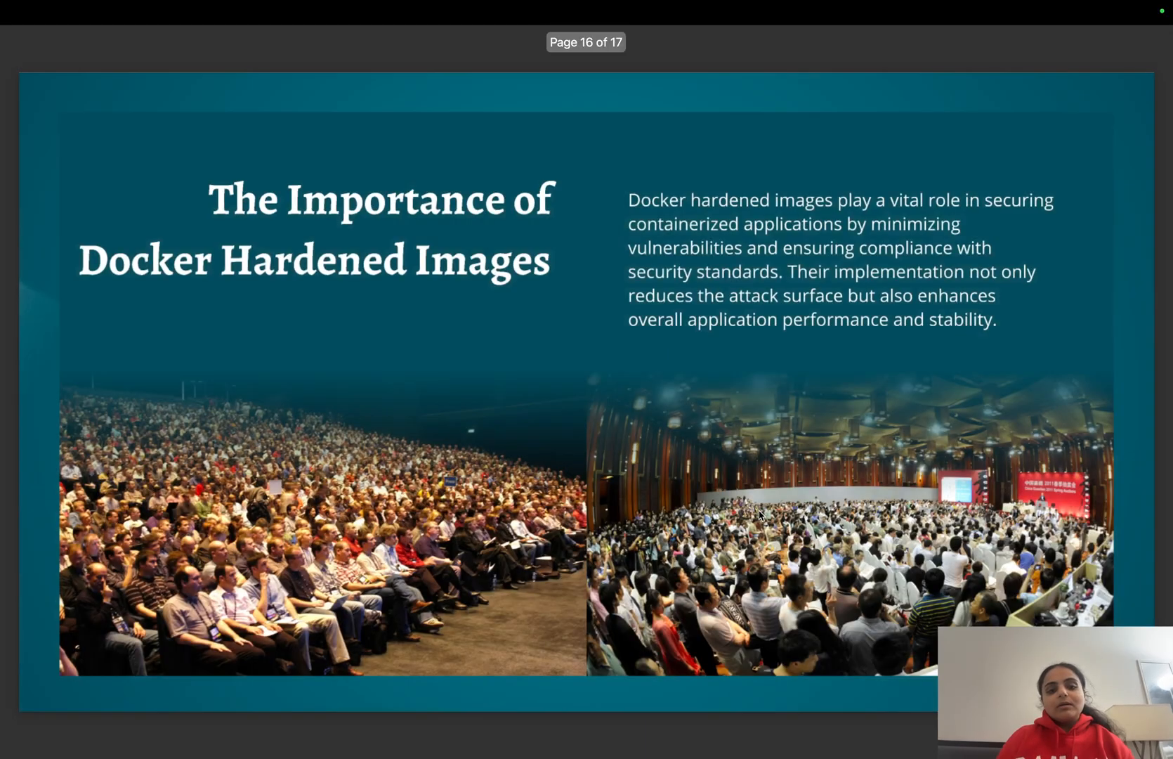